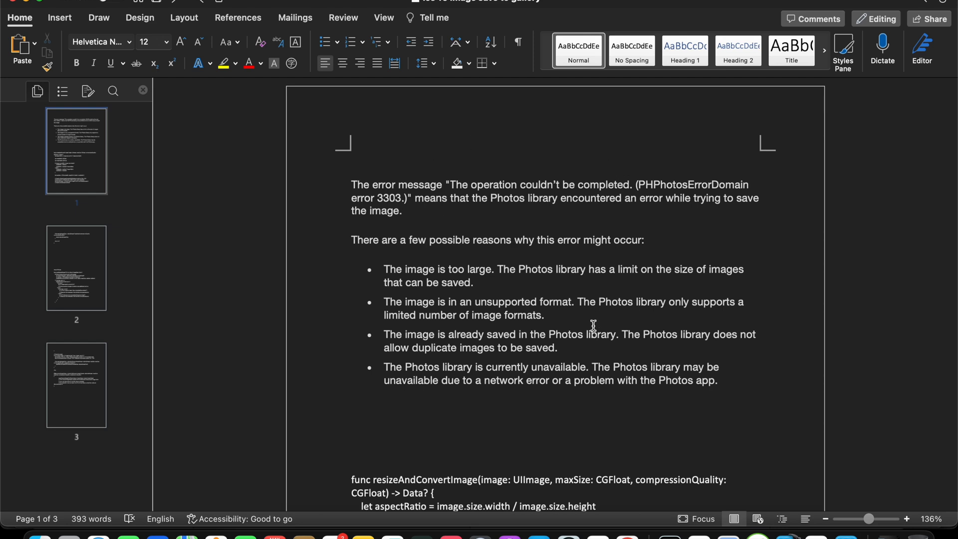
Step: Review the PHPhotosErrorDomain error message and the image-too-large reason in the Word document
drag(451, 184, 544, 197)
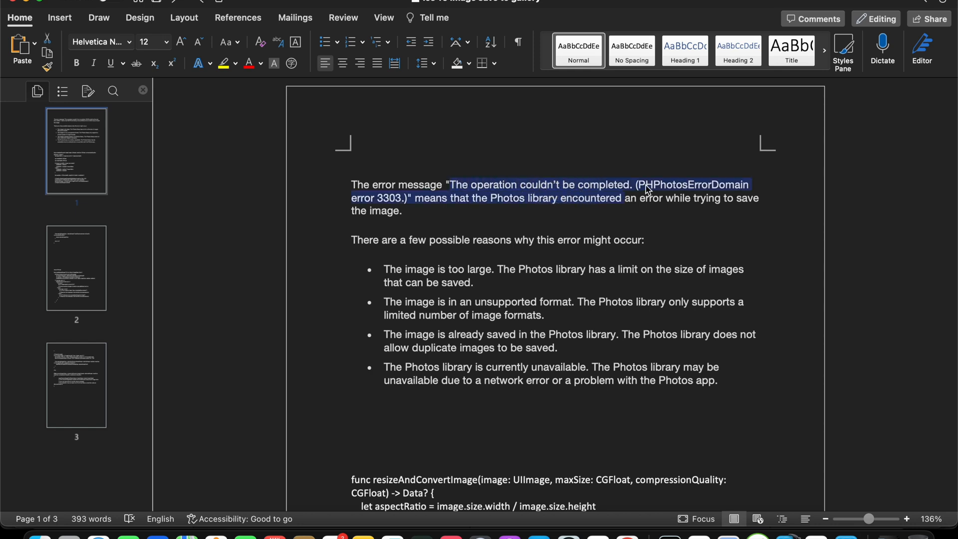
click(539, 183)
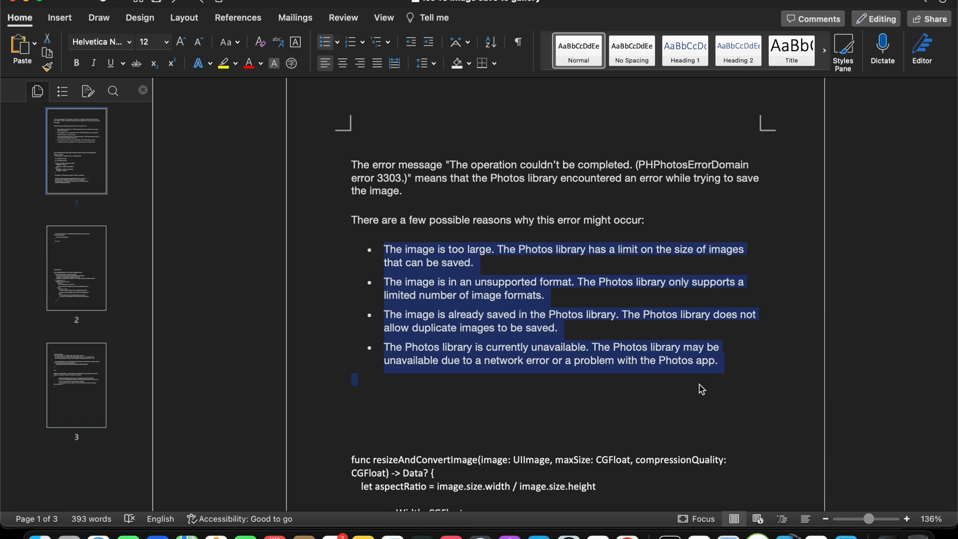
click(501, 255)
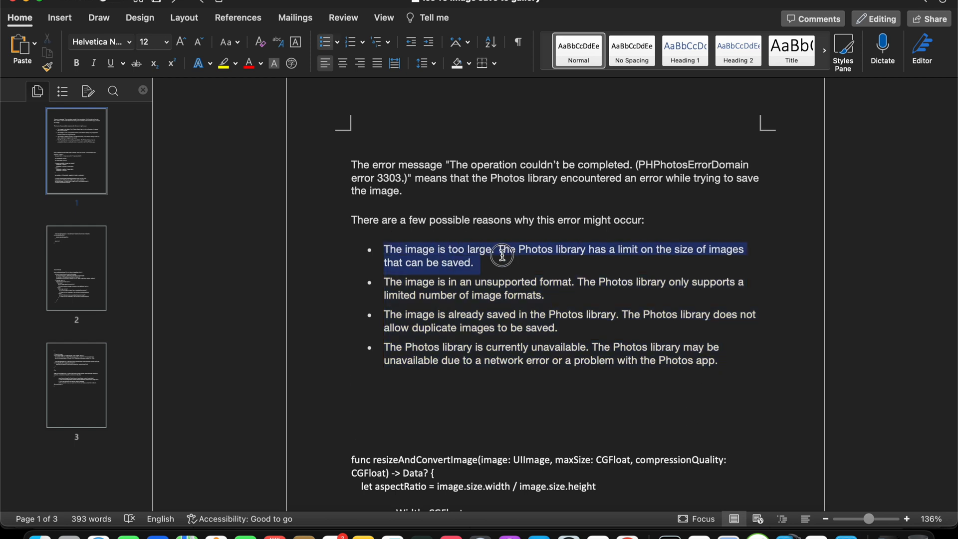
click(501, 261)
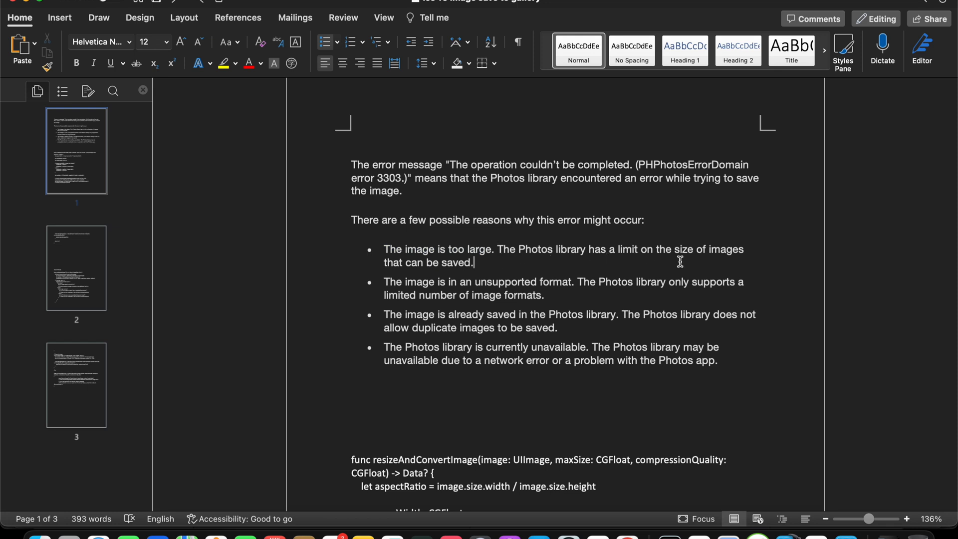
mouse_move(501, 252)
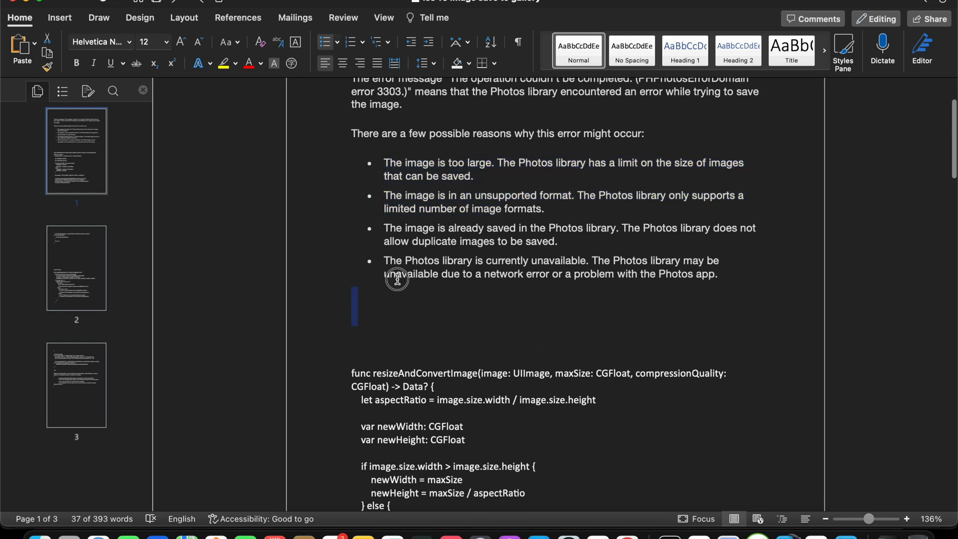
Step: Select the whole resizeAndConvertImage function code with Cmd+A for copying
scroll(down, 3)
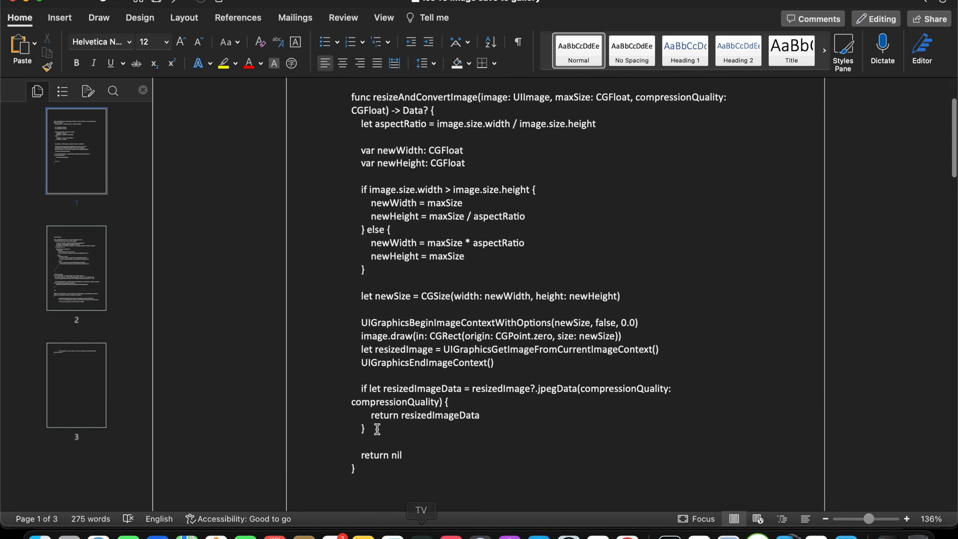
key(cmd+a)
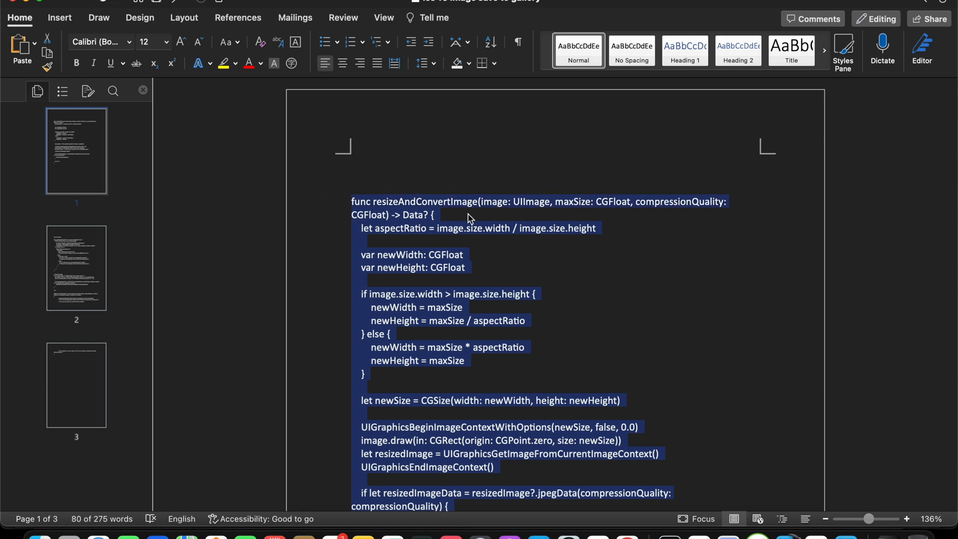
scroll(down, 3)
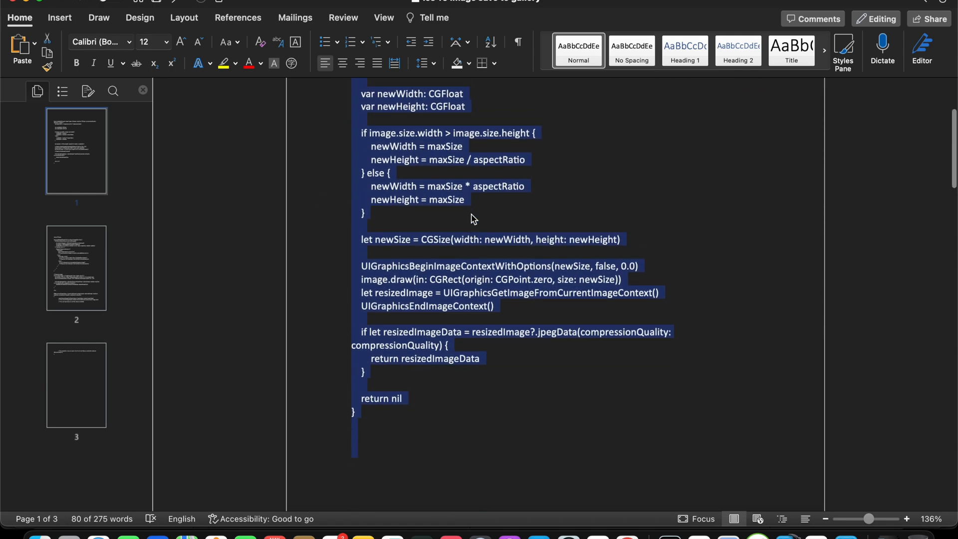
scroll(down, 3)
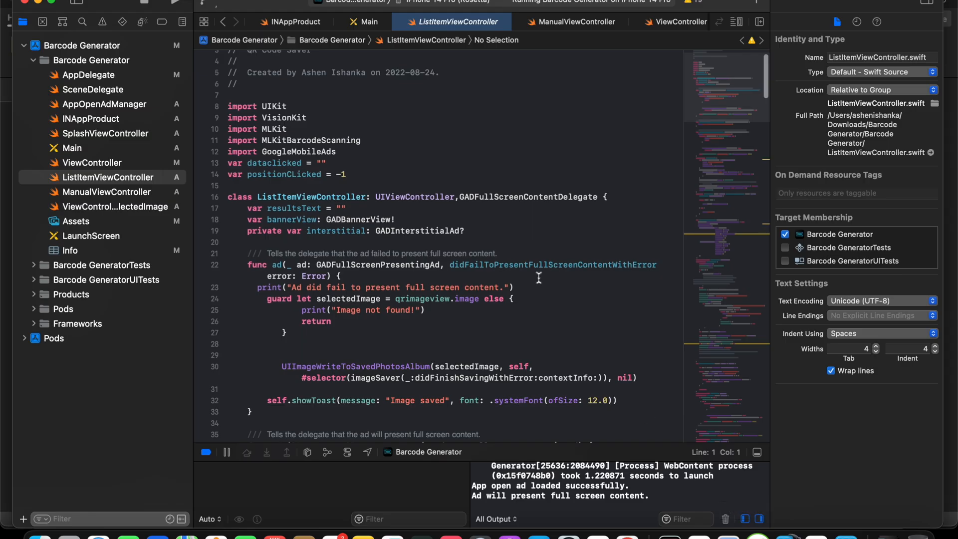
Step: Scroll through ListItemViewController.swift to the ad delegate methods without changing it
scroll(down, 3)
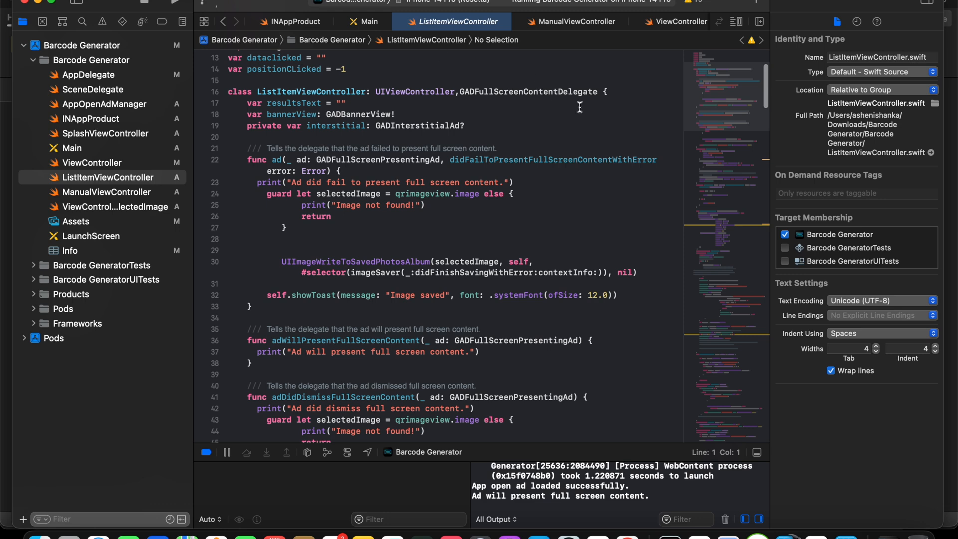
mouse_move(626, 91)
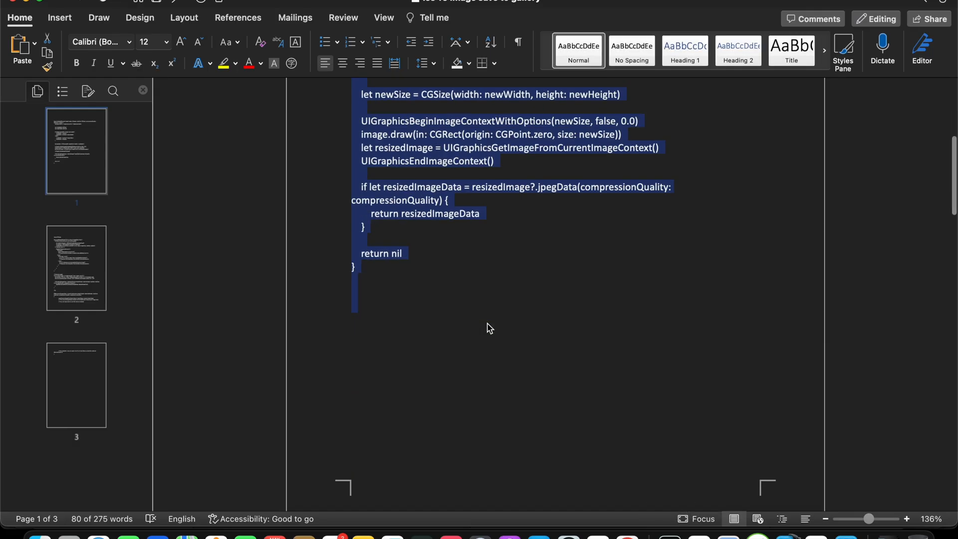
Step: Scroll to and select the saveResizedImageToPhotoLibrary function code in the Word document
scroll(down, 3)
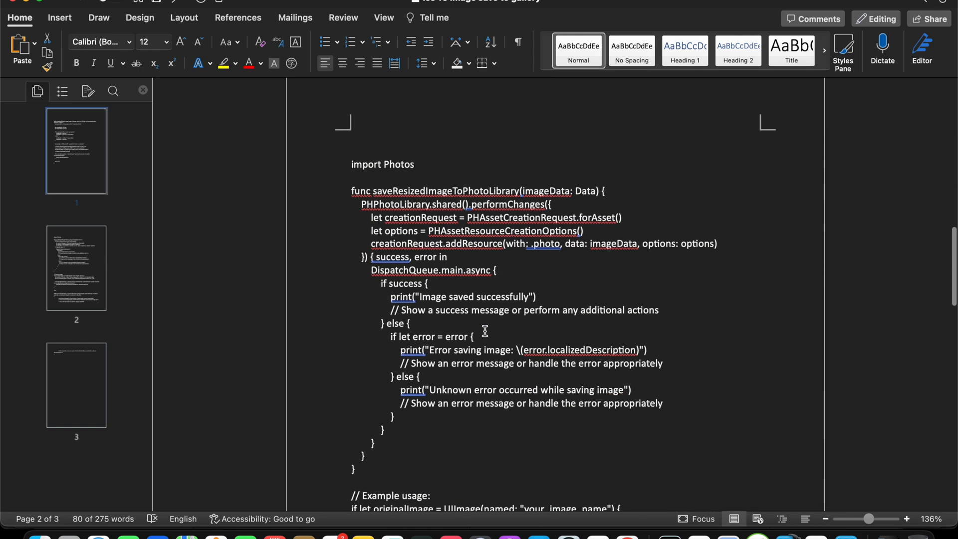
scroll(down, 3)
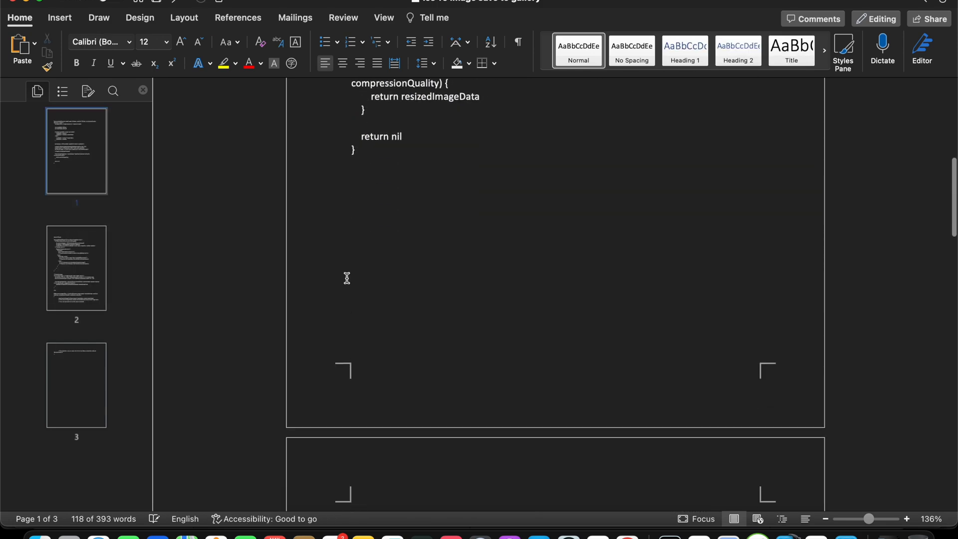
scroll(down, 3)
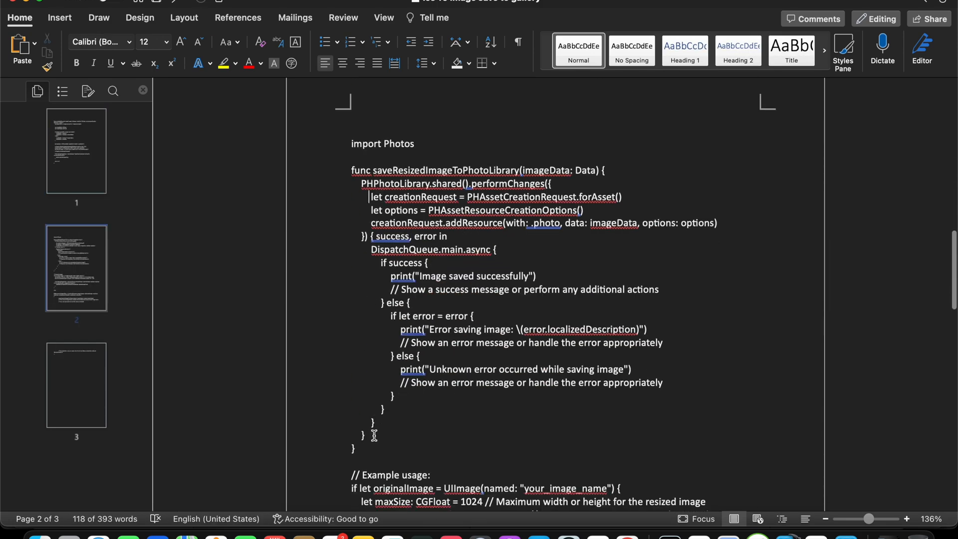
drag(351, 169, 373, 435)
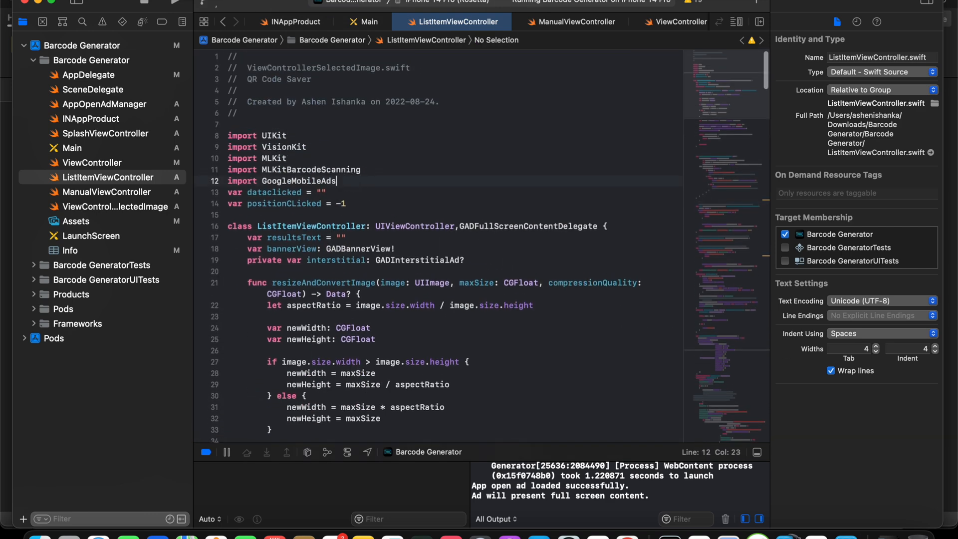
Step: Add an 'import Photos' line, accepting the Photos module suggestion
text(i)
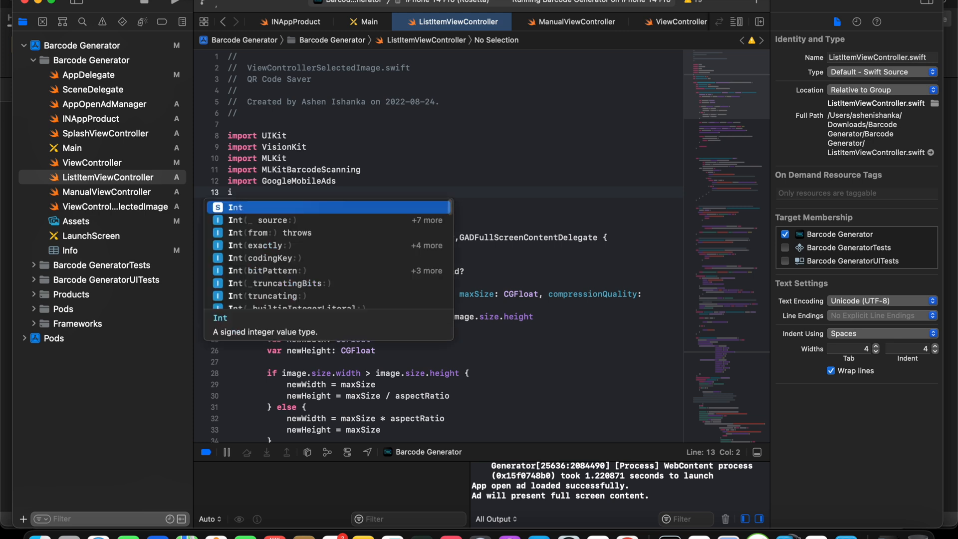
text(mport Ph)
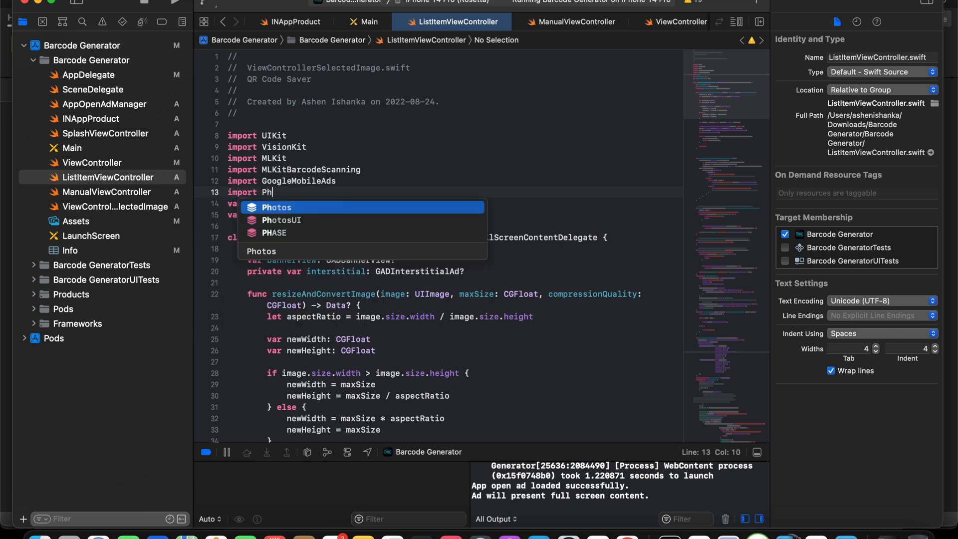
key(Return)
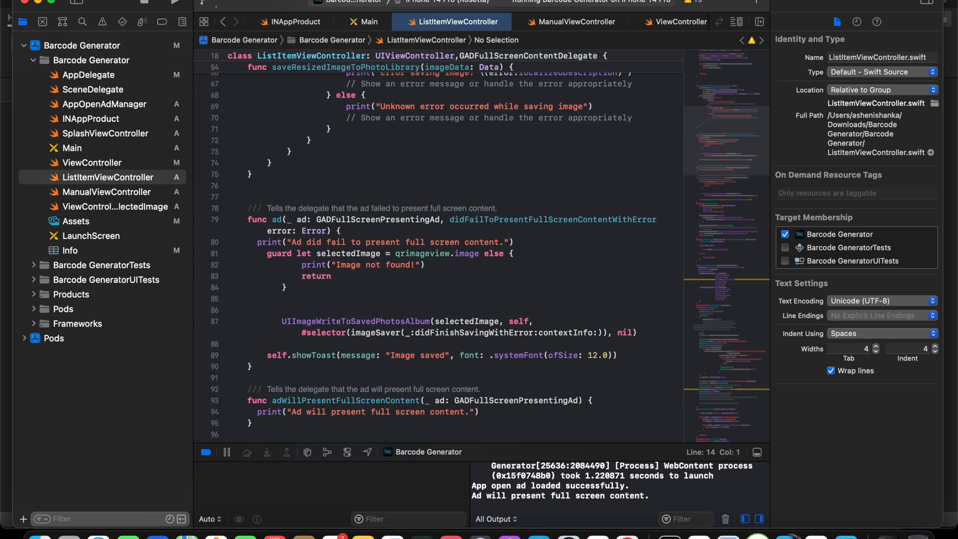
mouse_move(418, 268)
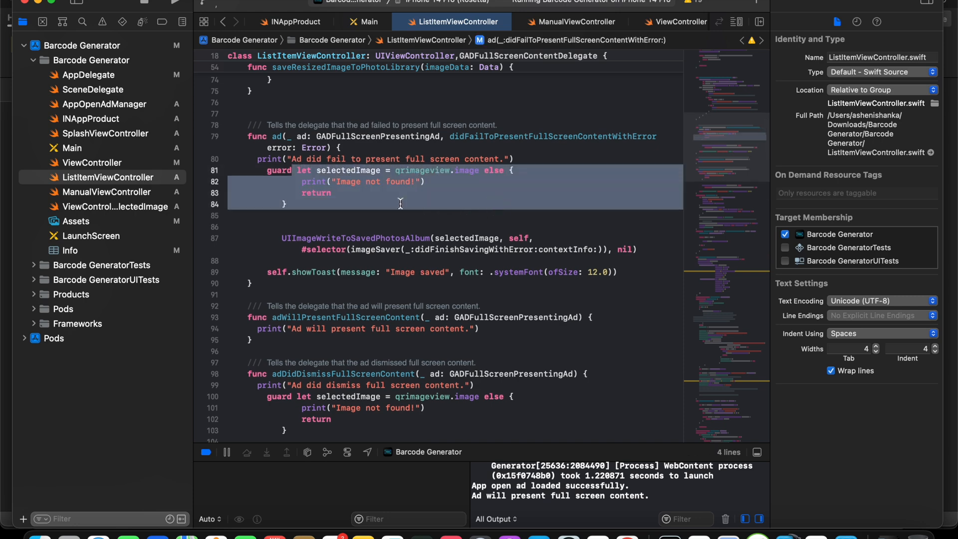
Step: Inspect the qrimageview and selectedImage names in the ad-failure handler's guard block
click(409, 169)
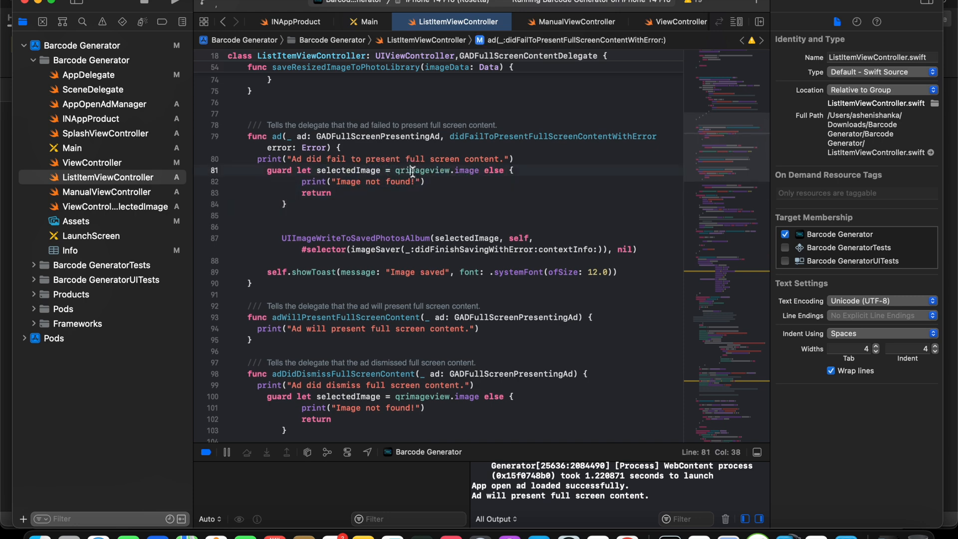
double_click(425, 169)
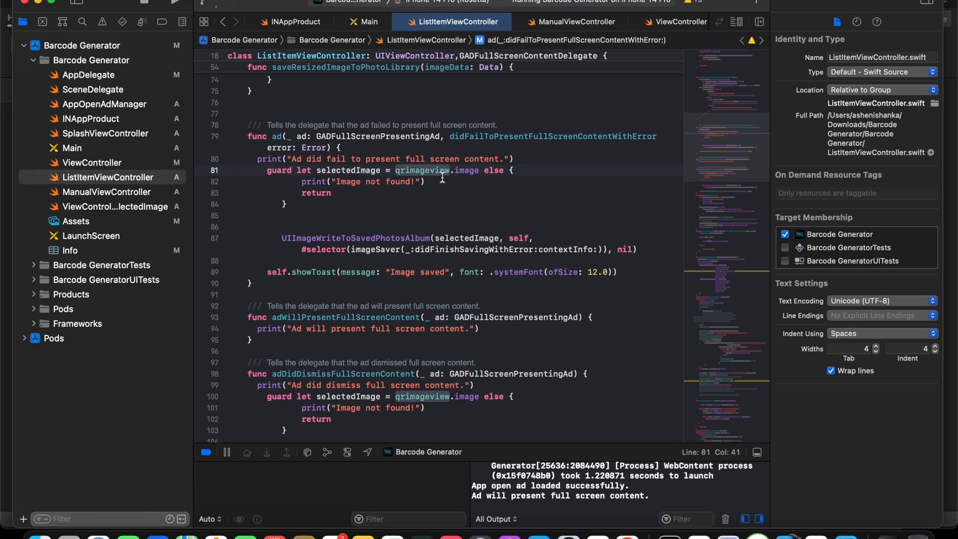
double_click(466, 169)
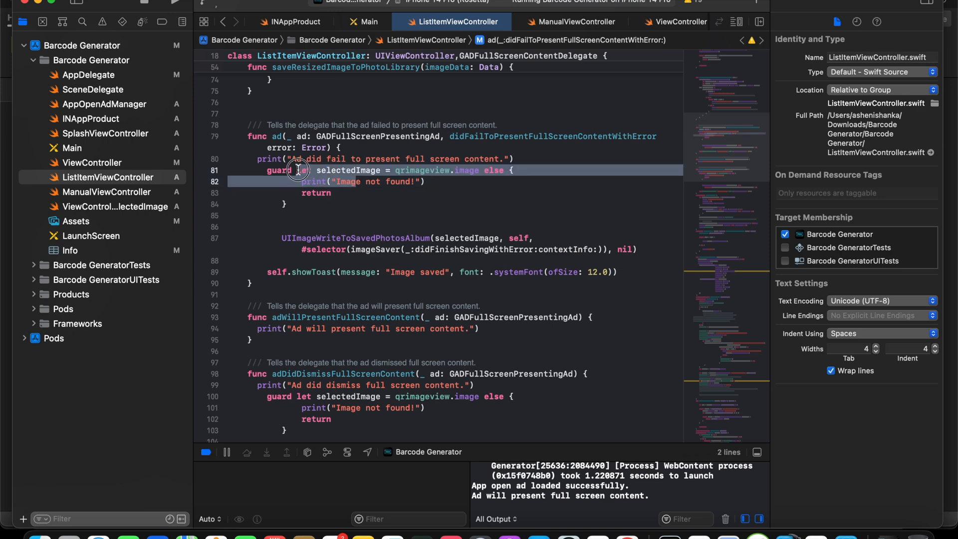
double_click(348, 170)
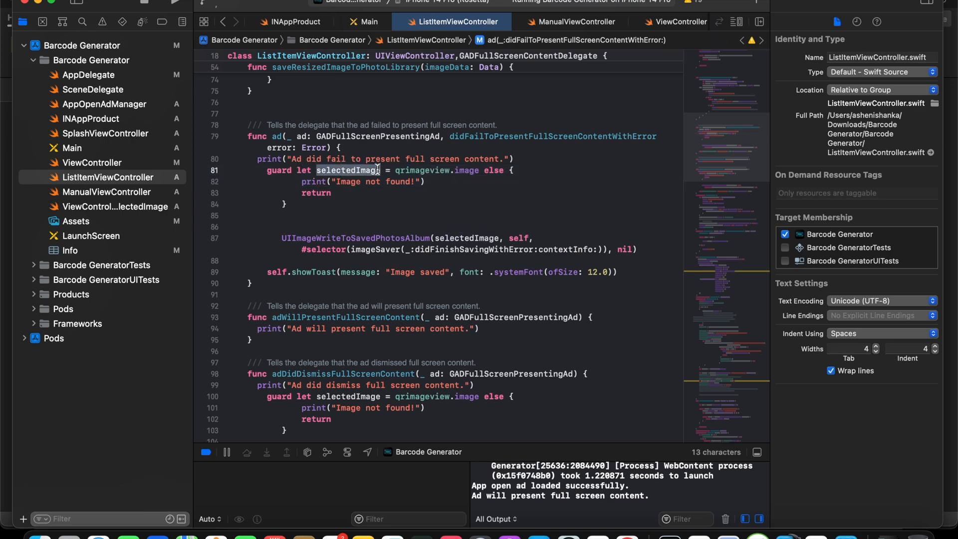
click(276, 240)
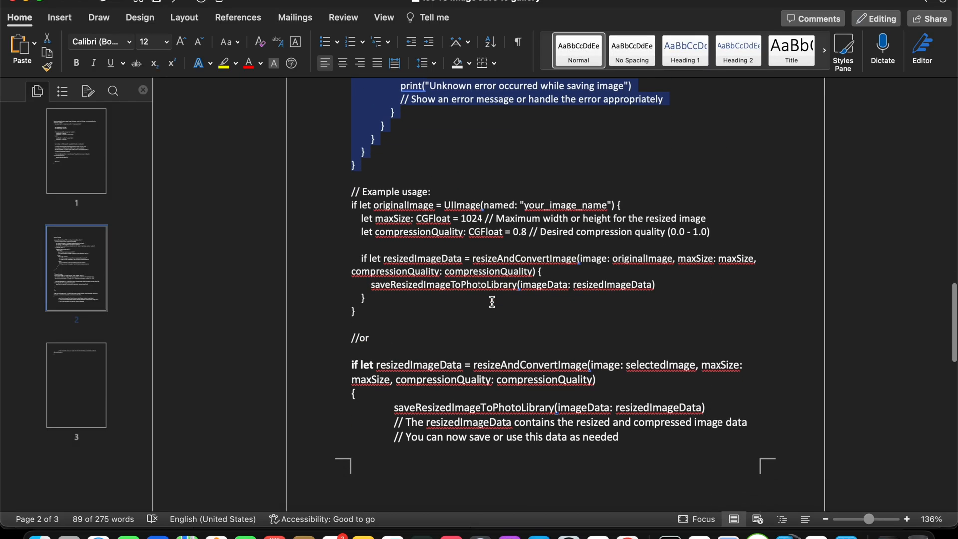
Step: Check the your_image_name placeholder and spelling options in the example usage code
scroll(down, 3)
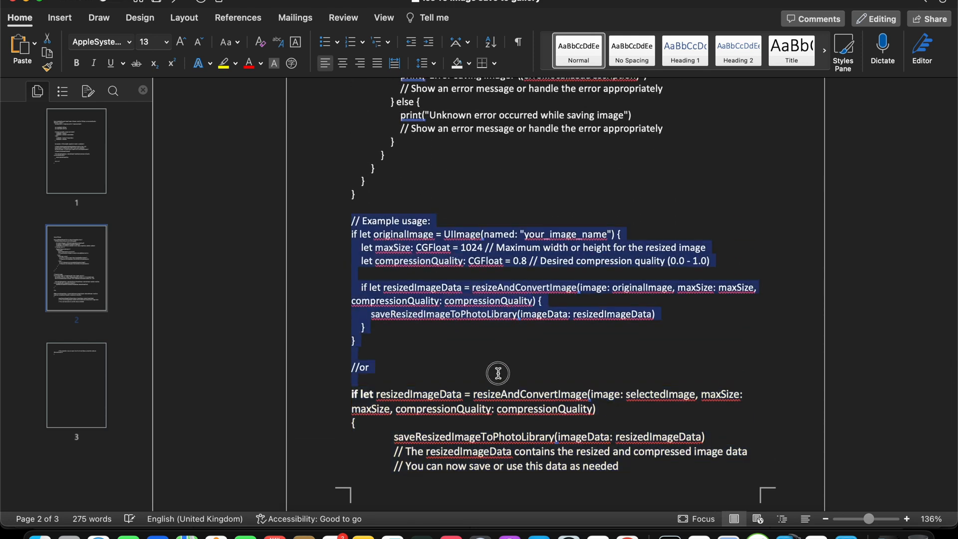
right_click(497, 373)
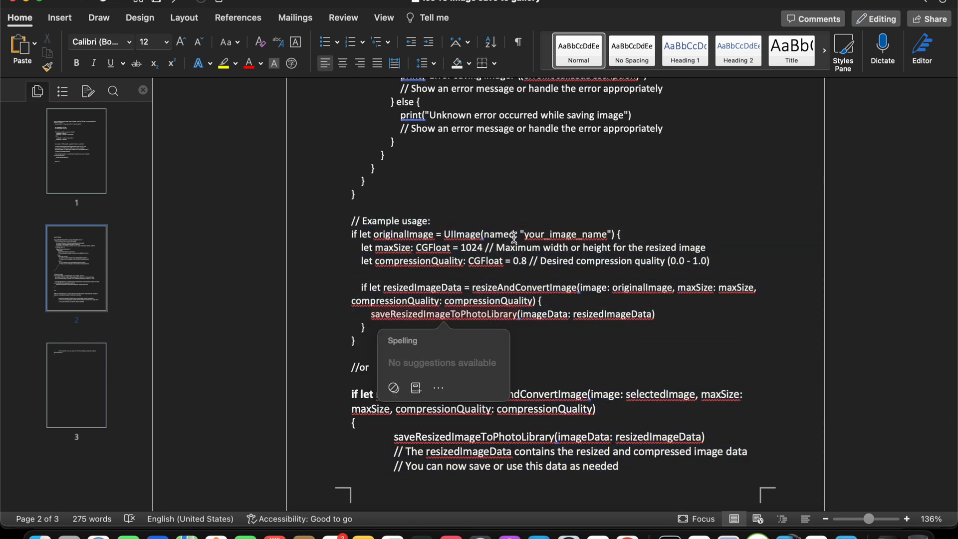
double_click(461, 233)
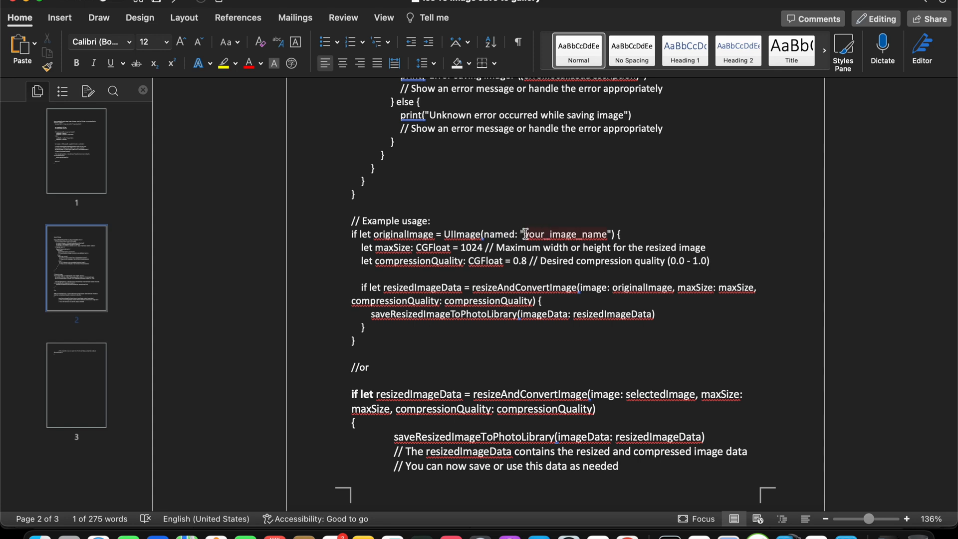
right_click(564, 234)
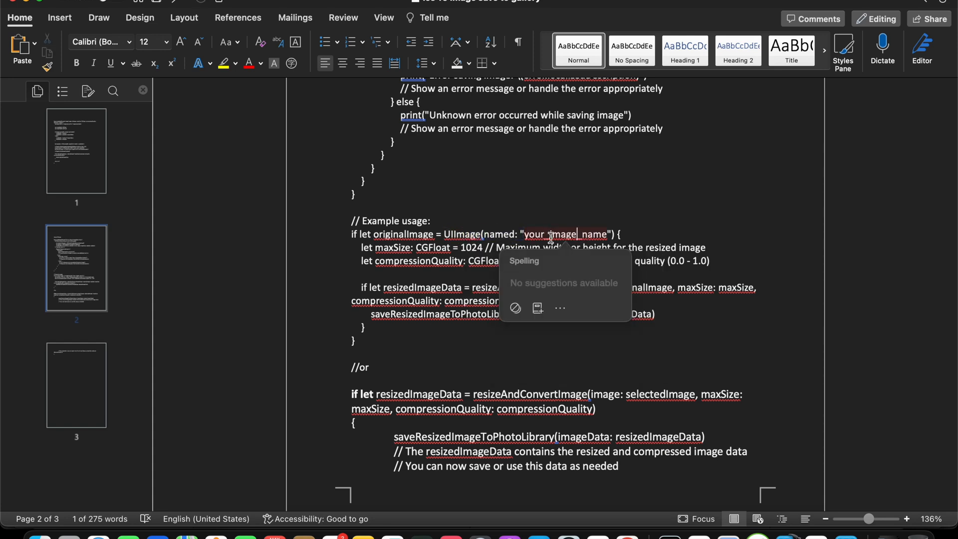
Step: Select the resize-and-save example code down to its closing brace for copying
scroll(down, 3)
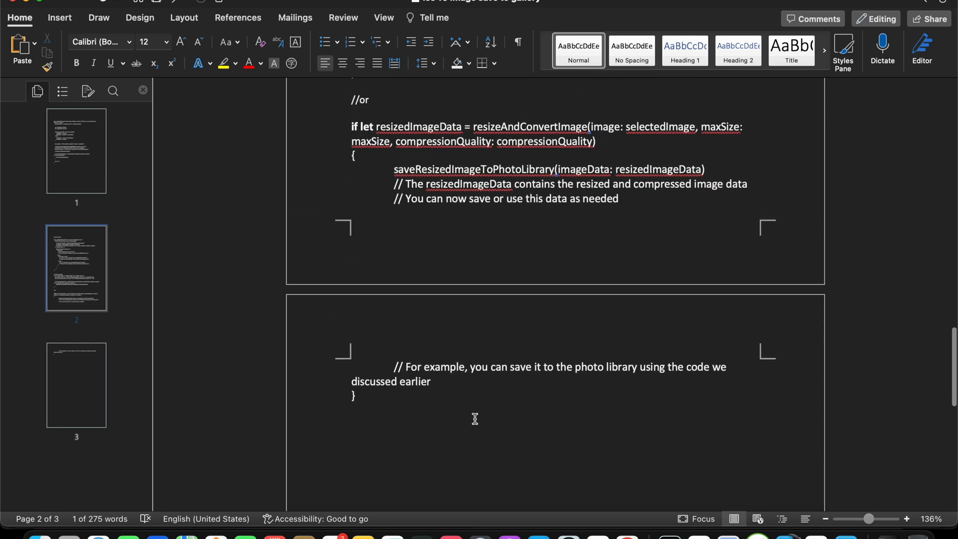
drag(350, 126, 354, 396)
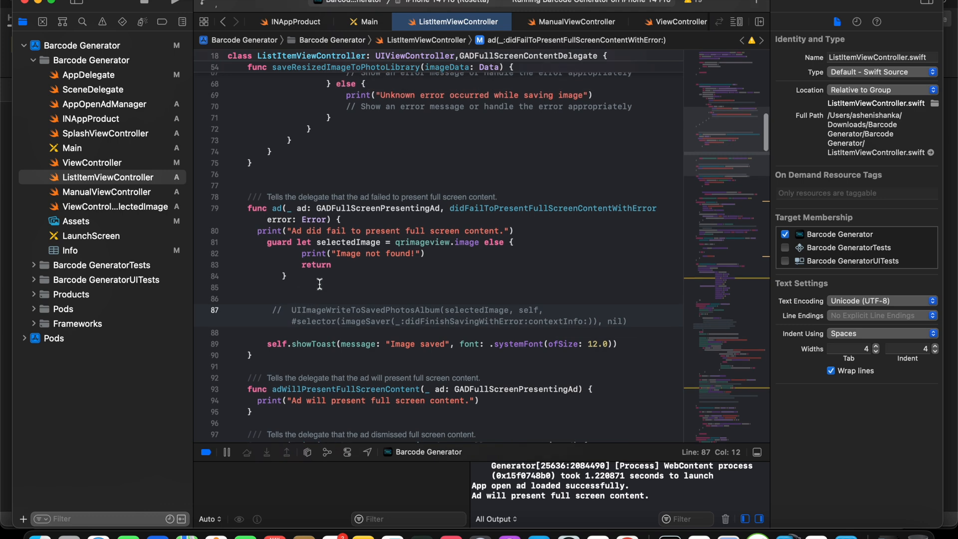
Step: Place the caret at the guard statement where the resize-and-save code will go
click(335, 241)
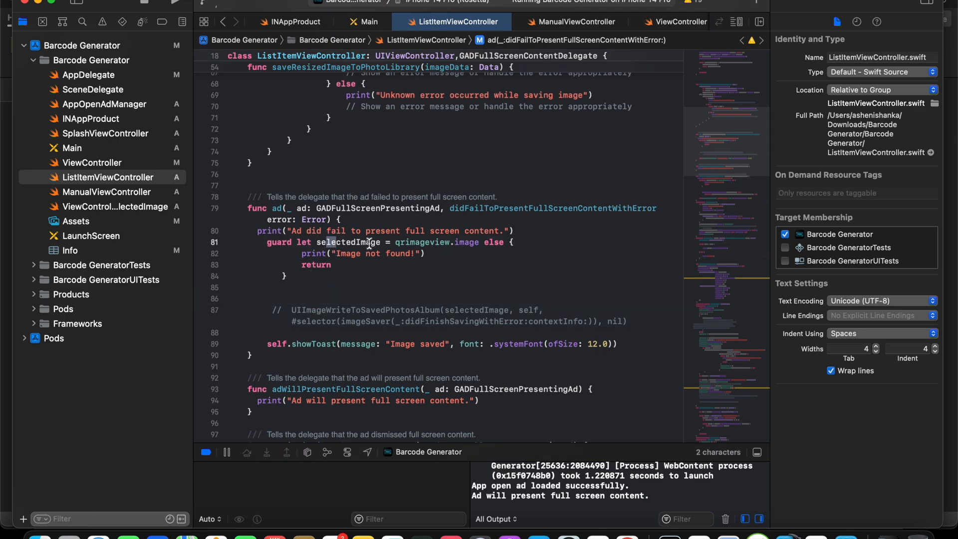
scroll(down, 3)
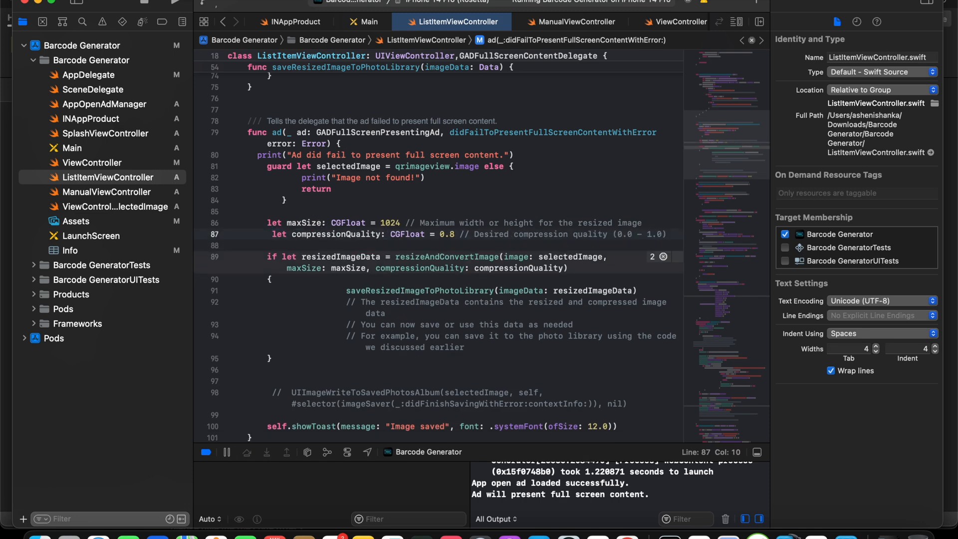
Step: Move the self.showToast 'Image saved' call to right after saveResizedImageToPhotoLibrary(imageData:)
scroll(down, 3)
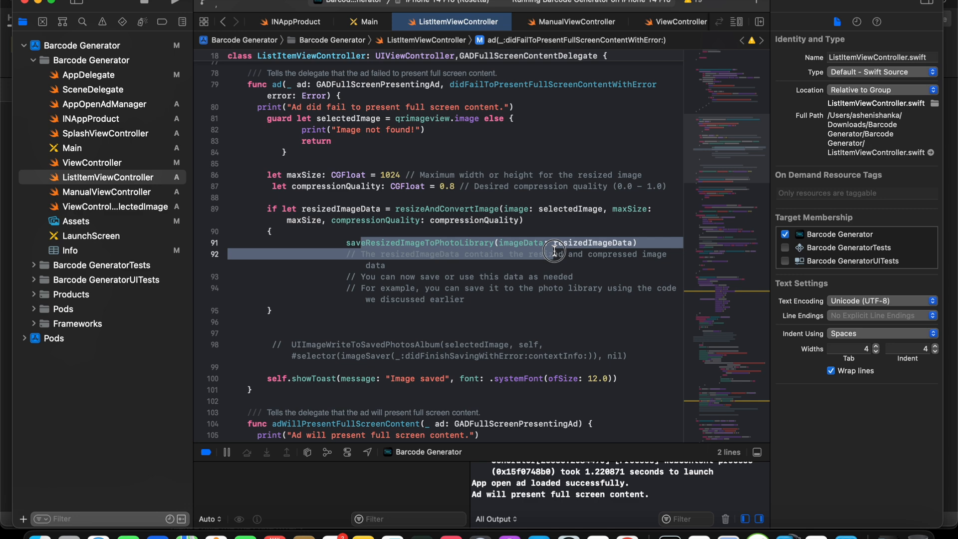
click(518, 276)
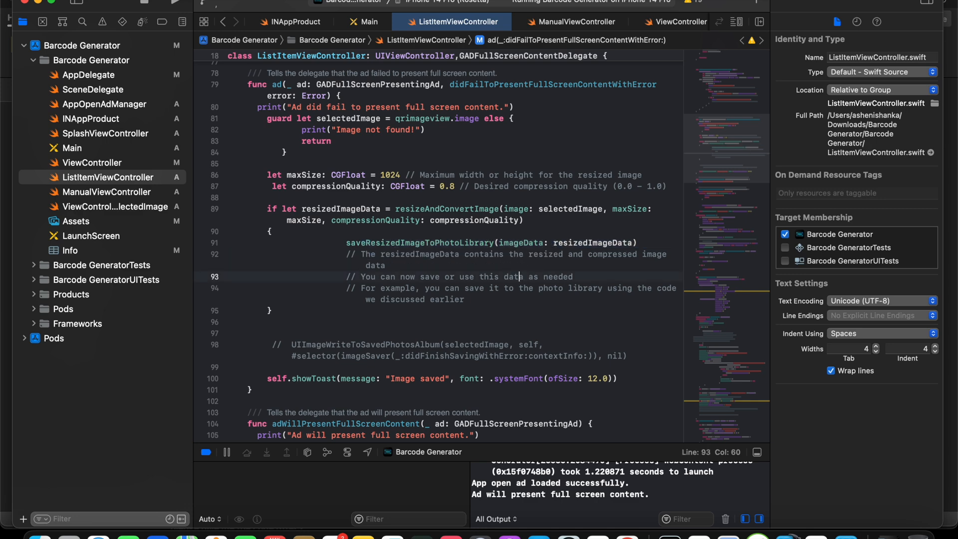
double_click(544, 355)
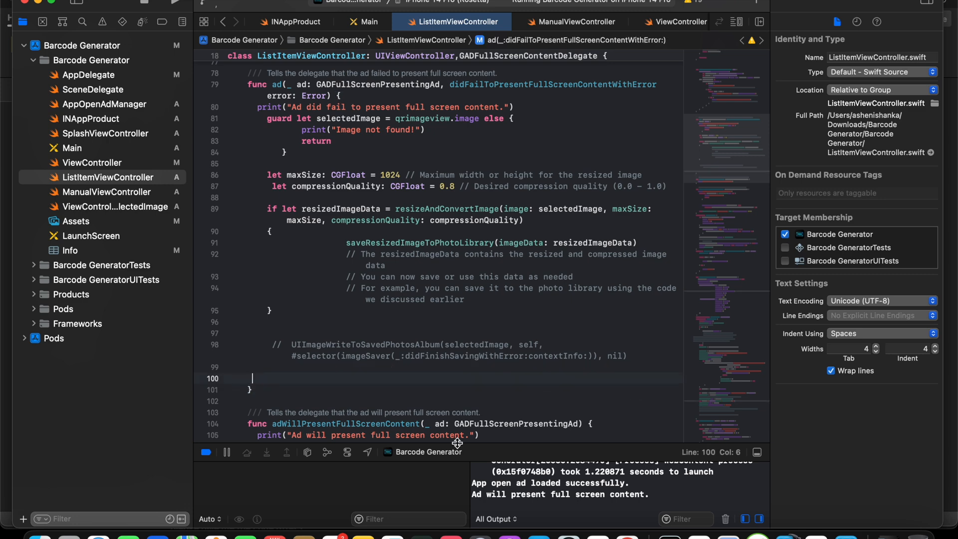
mouse_move(458, 439)
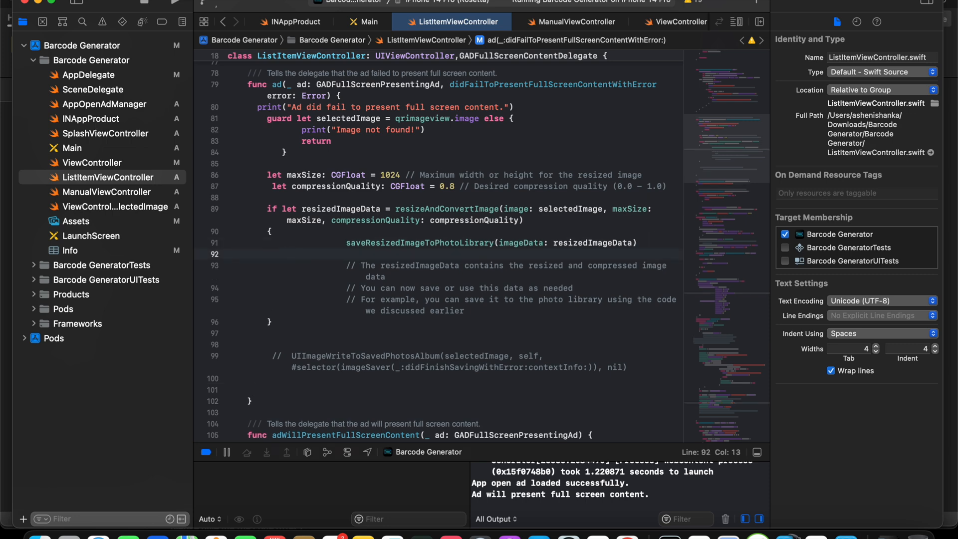
text(self.showToast(message: "Image saved", font: .systemFont(ofSize: 12.0)))
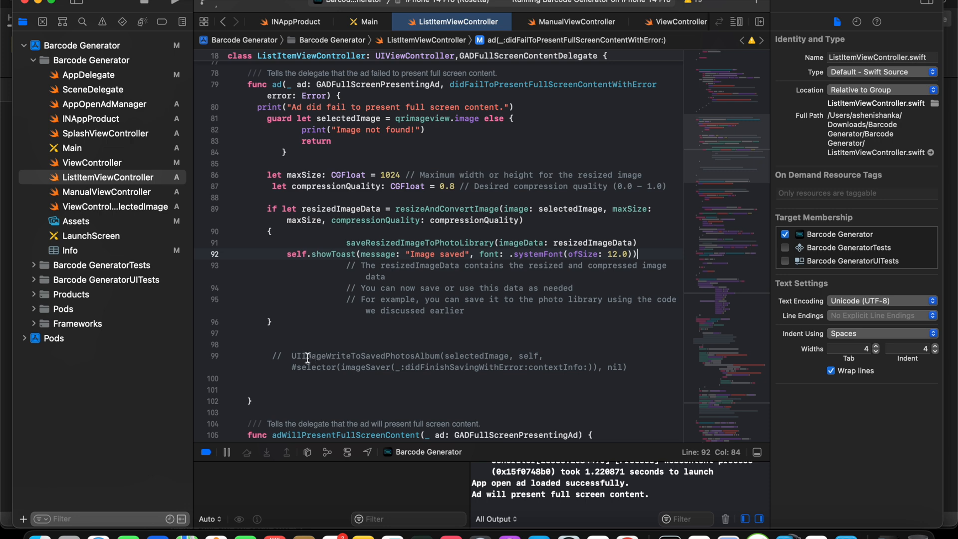